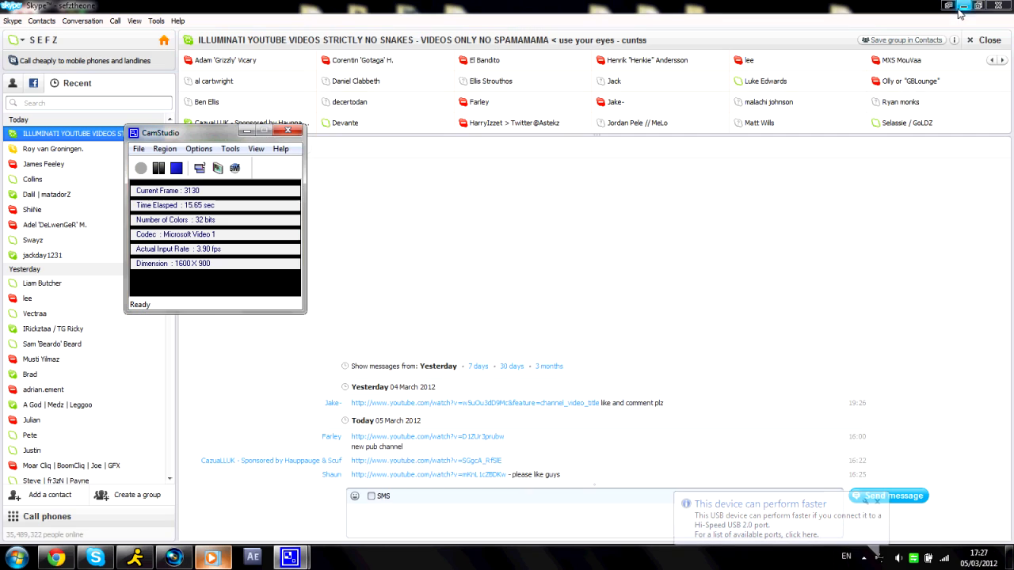
Minimize the Skype chat window and launch Vegas Pro 11.0 from the desktop shortcut
click(960, 6)
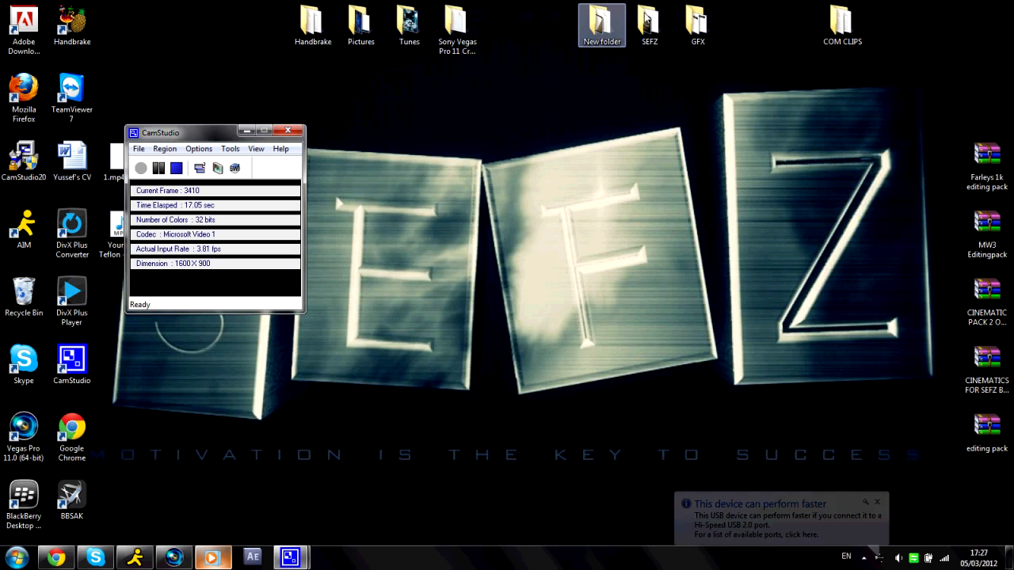
double_click(650, 24)
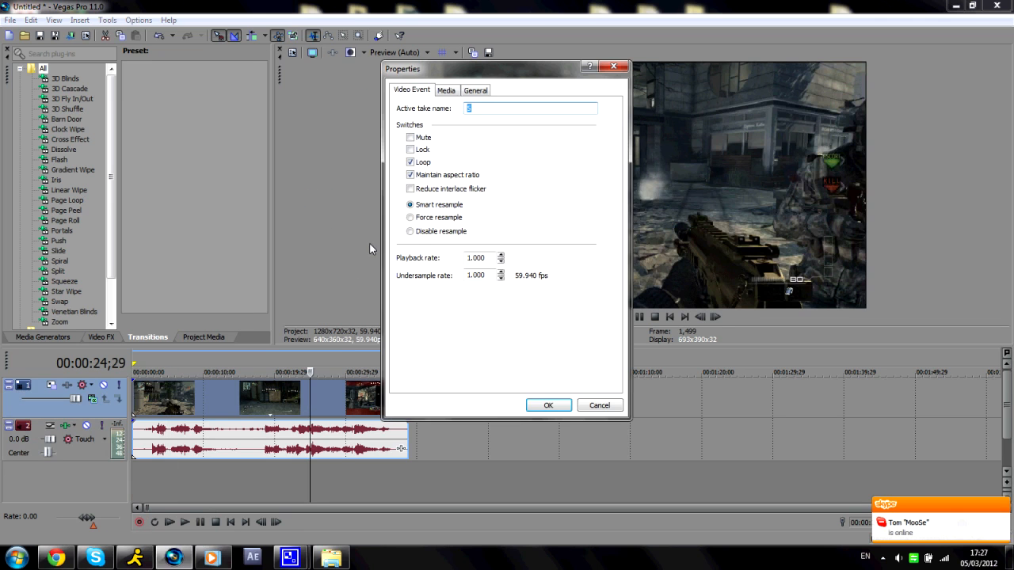
Set the gameplay clip's properties to Disable resample and confirm
click(409, 231)
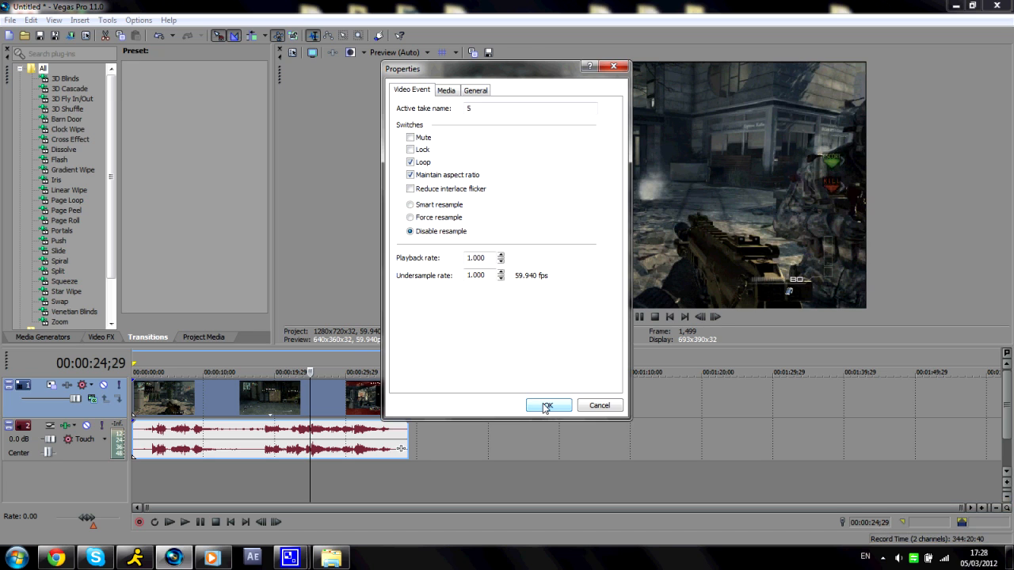
click(548, 405)
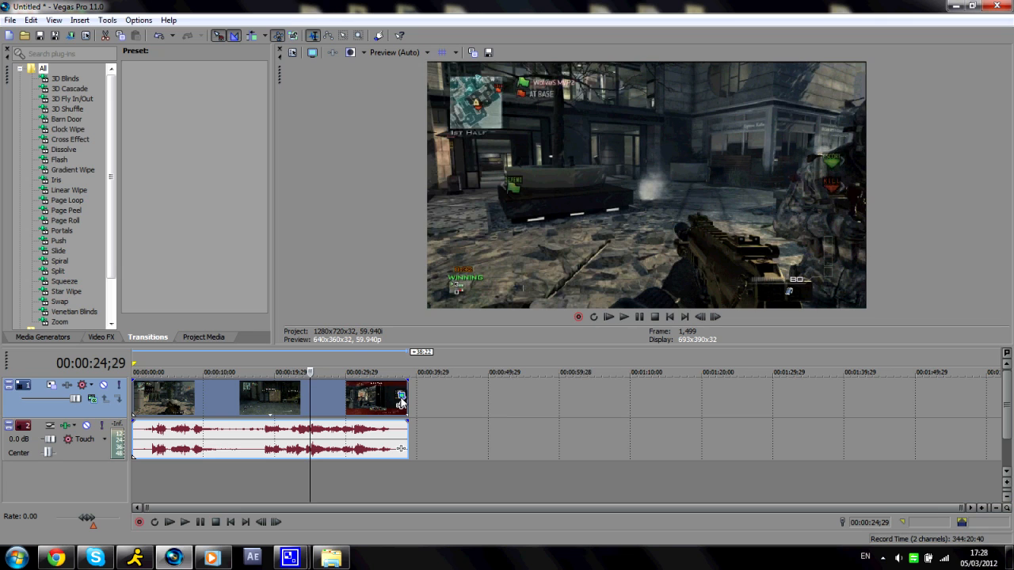
mouse_move(456, 368)
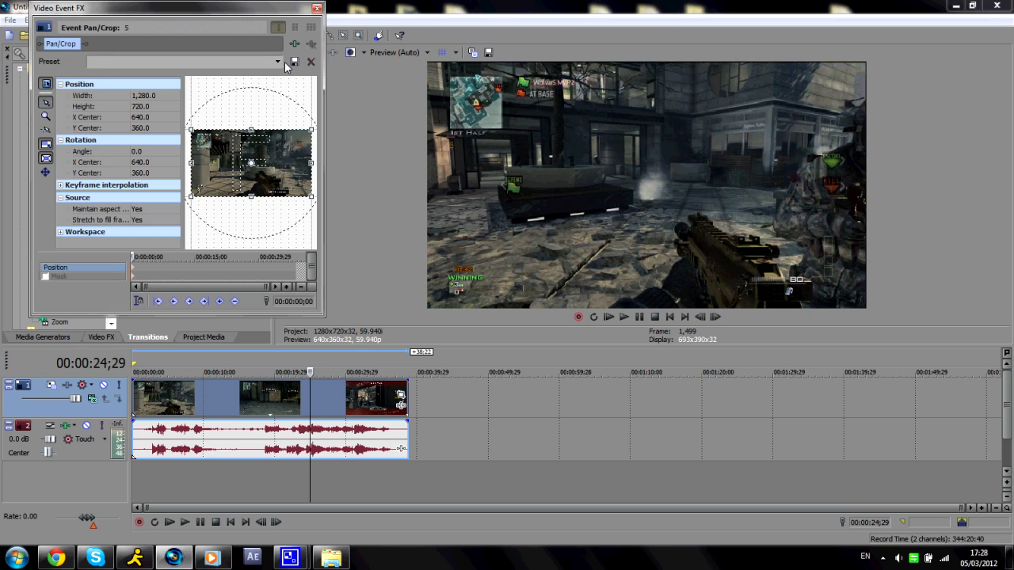
Apply a framing preset in Event Pan/Crop, adjust the crop area, reapply the preset and close the editor
click(277, 62)
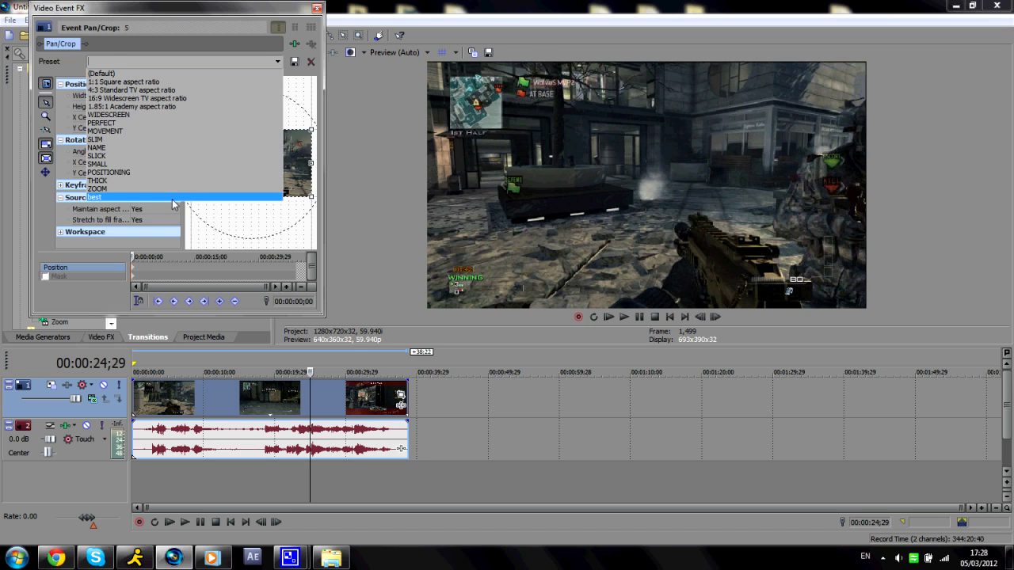
click(95, 197)
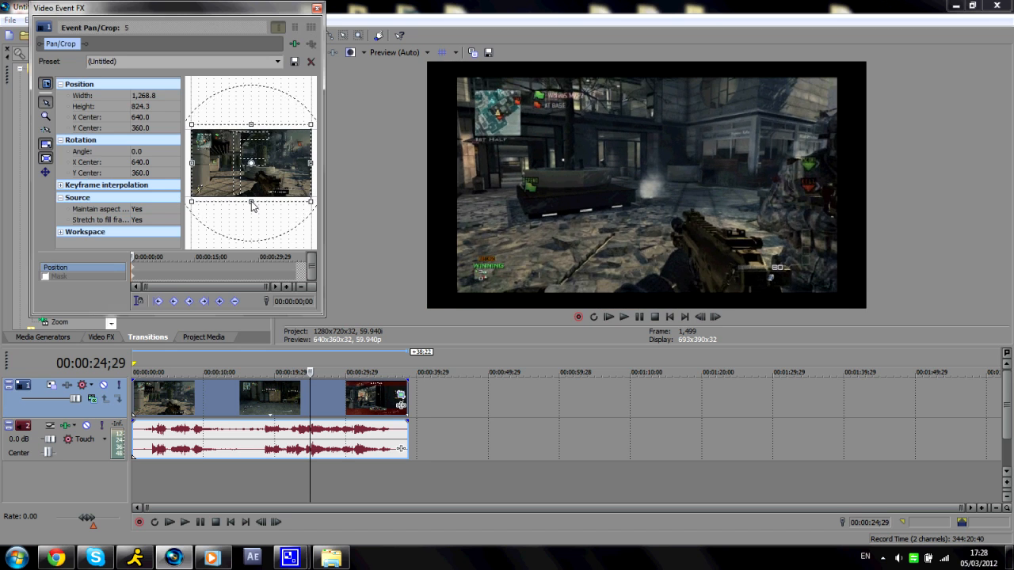
drag(252, 206, 257, 177)
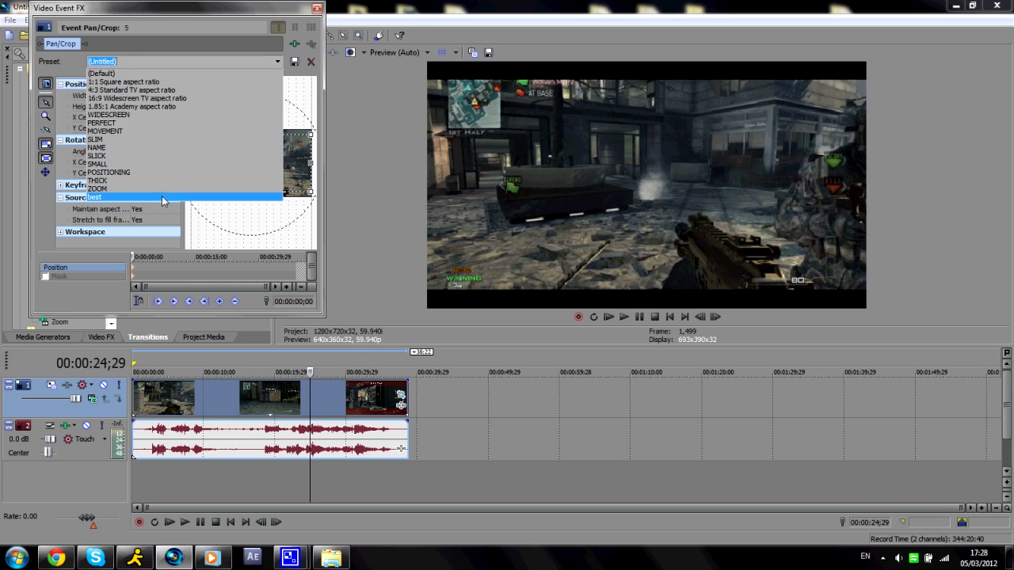
click(95, 196)
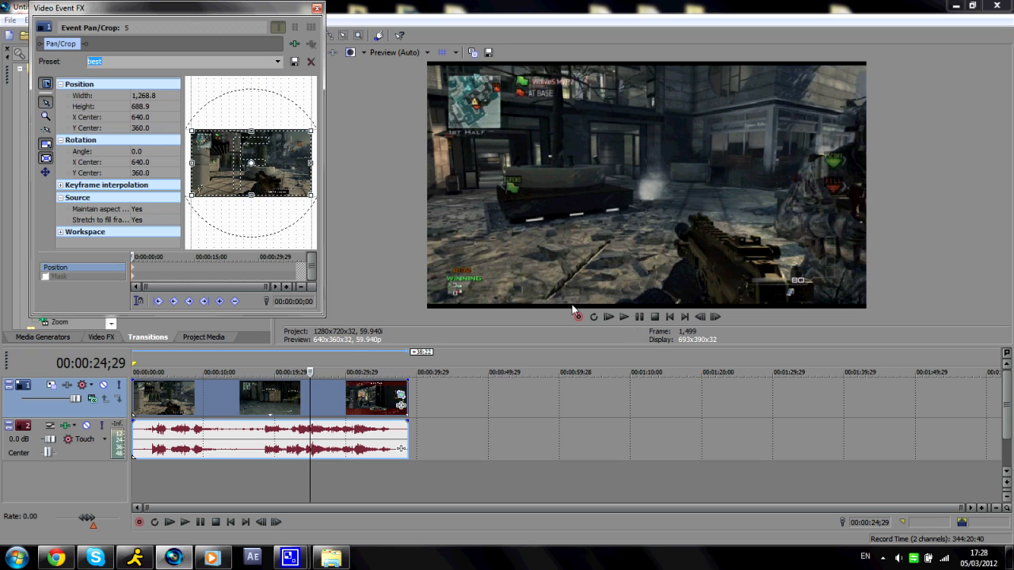
click(317, 7)
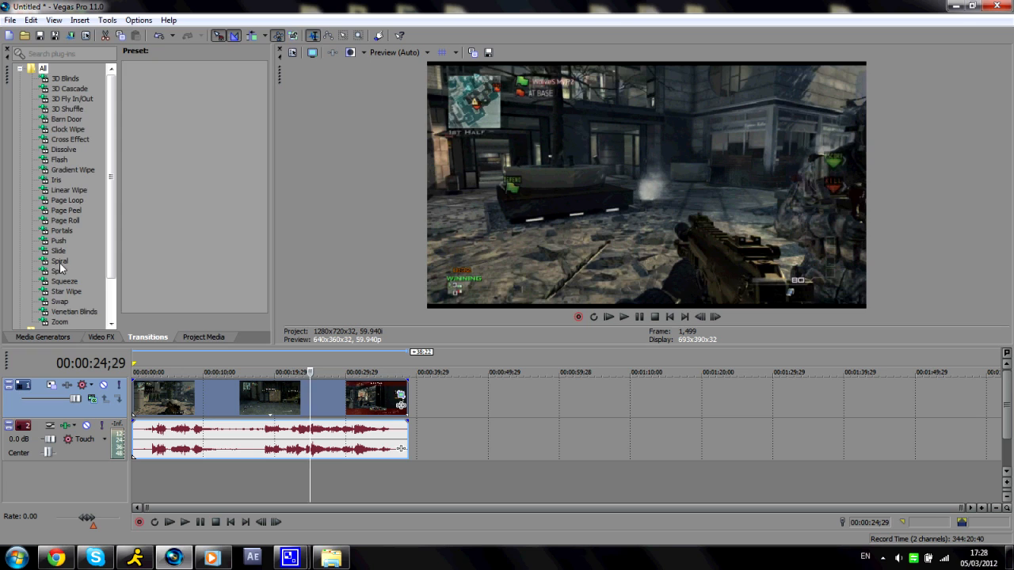
Add Magic Bullet Looks from the Video FX list to the clip, launching its look editor
click(98, 336)
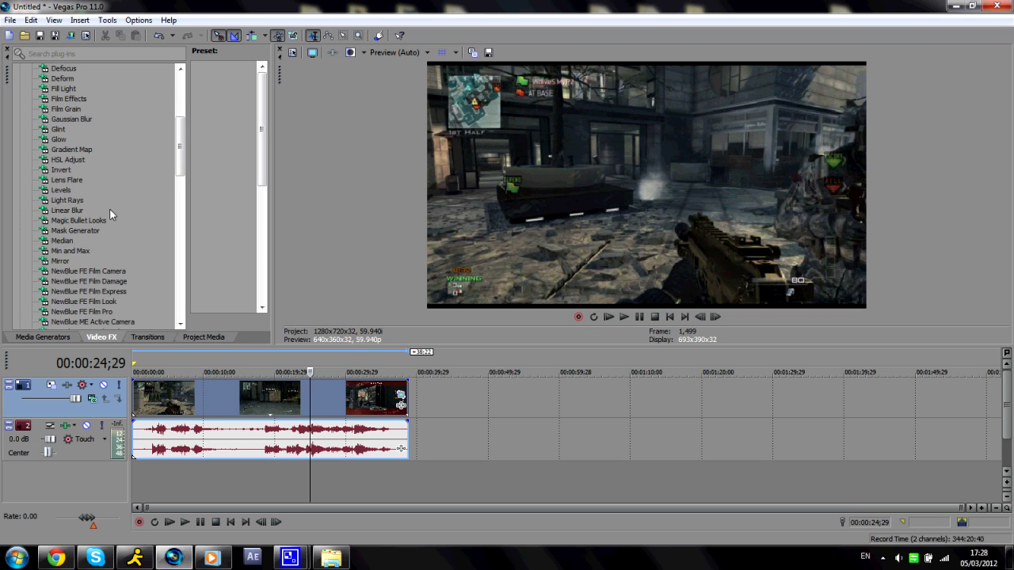
click(79, 220)
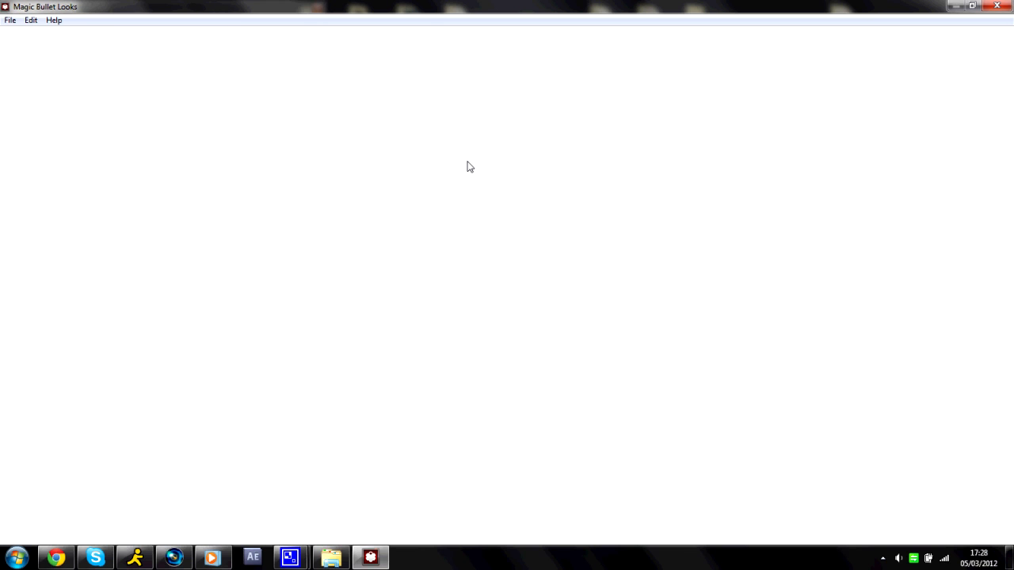
mouse_move(267, 325)
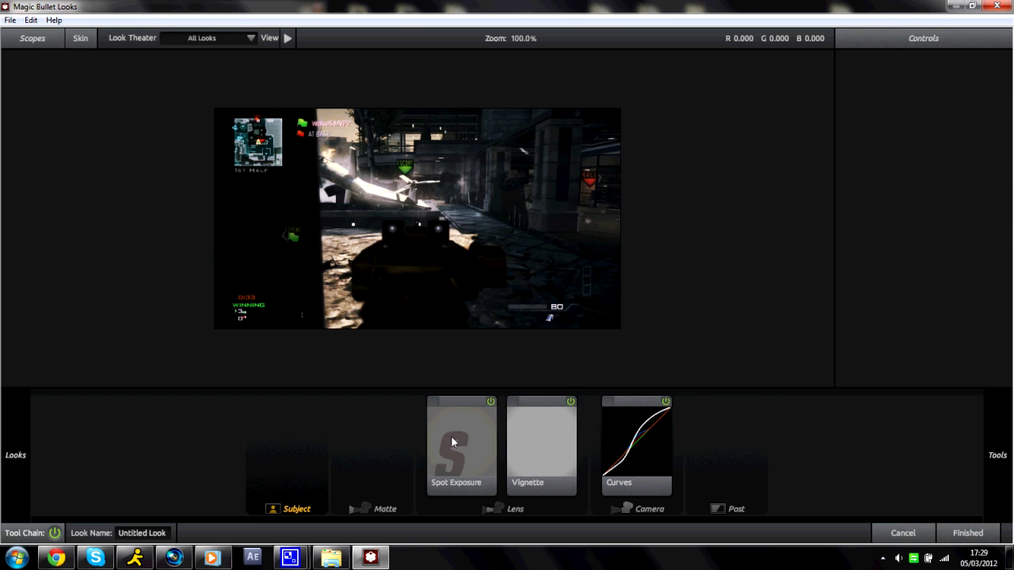
Review the Spot Exposure tool, then the Vignette tool in the look's tool chain
click(461, 444)
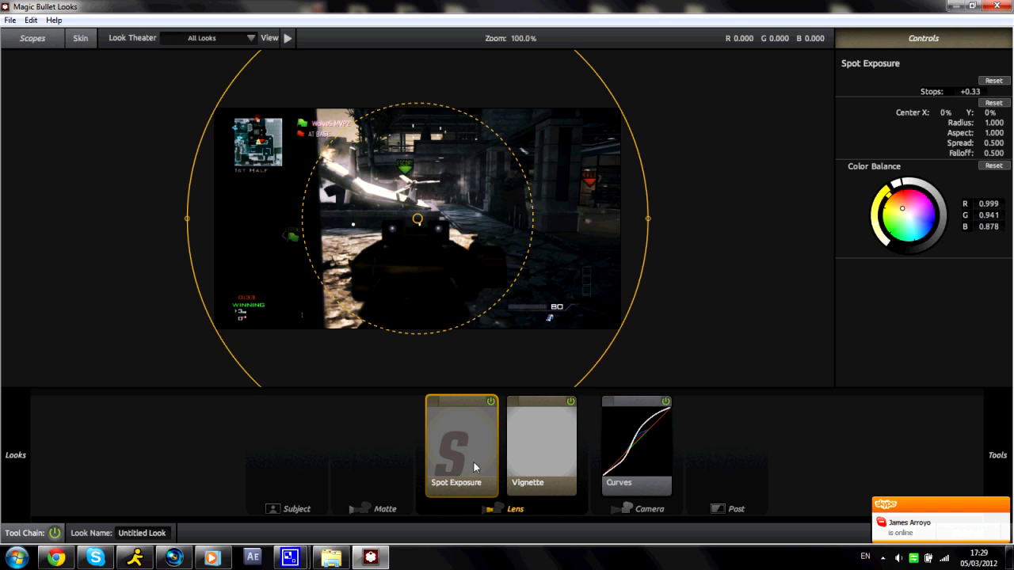
click(542, 444)
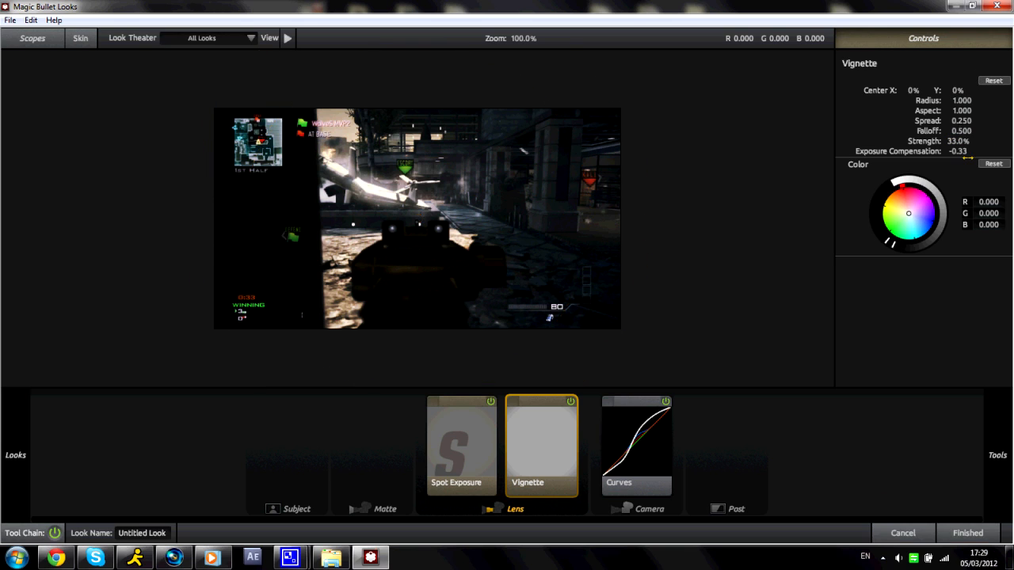
mouse_move(672, 412)
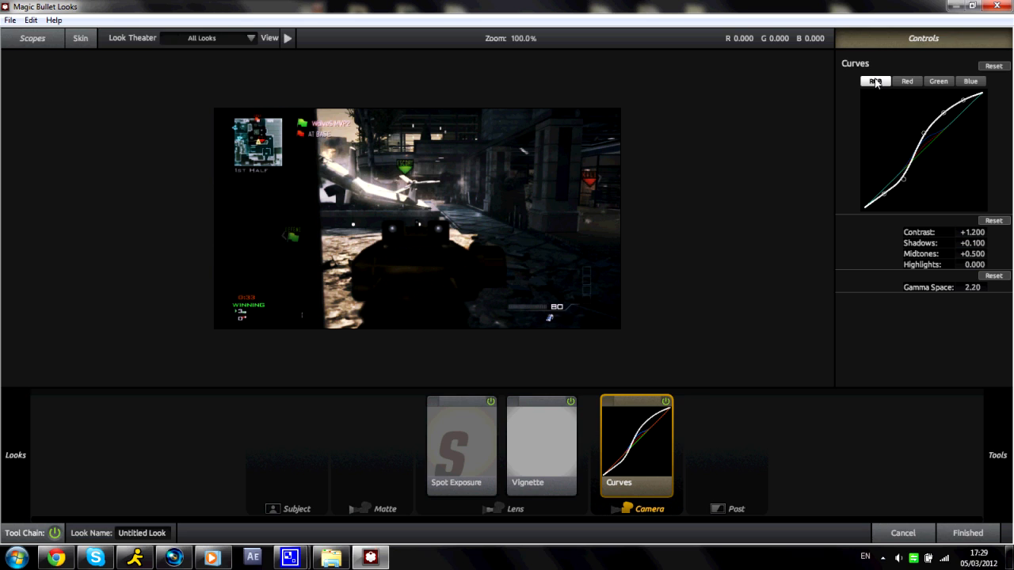
mouse_move(894, 202)
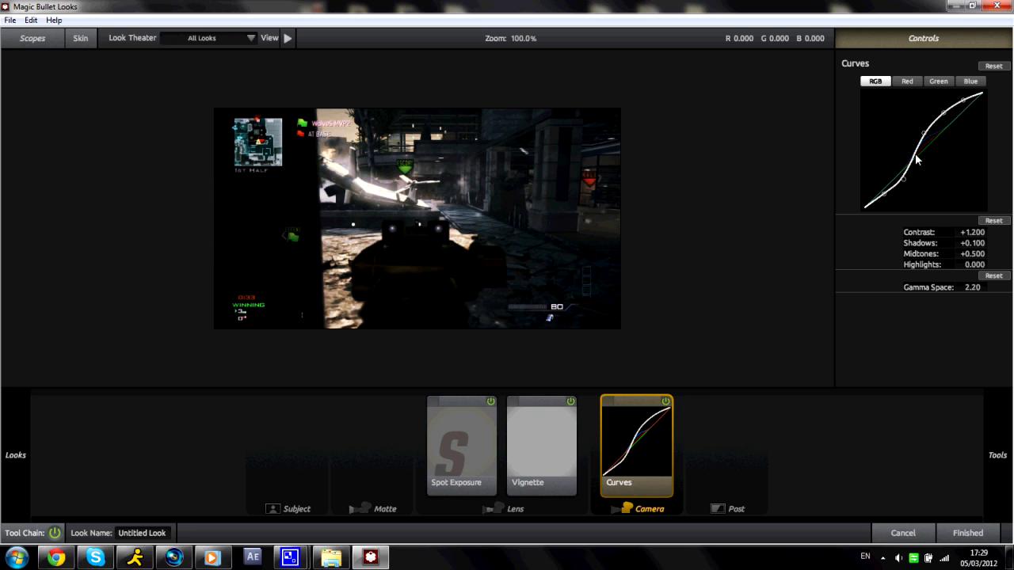
mouse_move(959, 103)
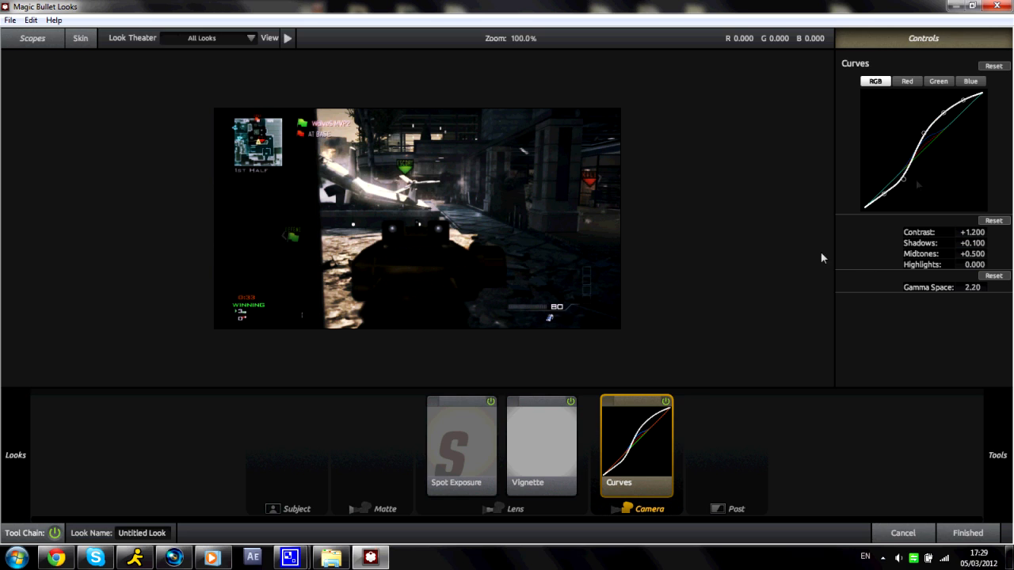
Switch the Curves tool between its colour channel curves to review the red and green curves
click(906, 81)
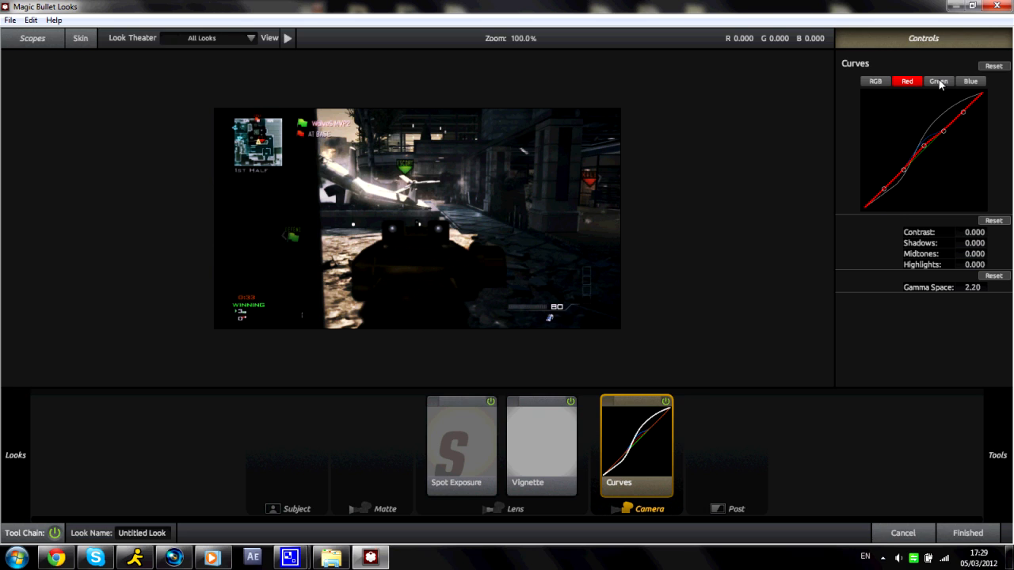
click(970, 81)
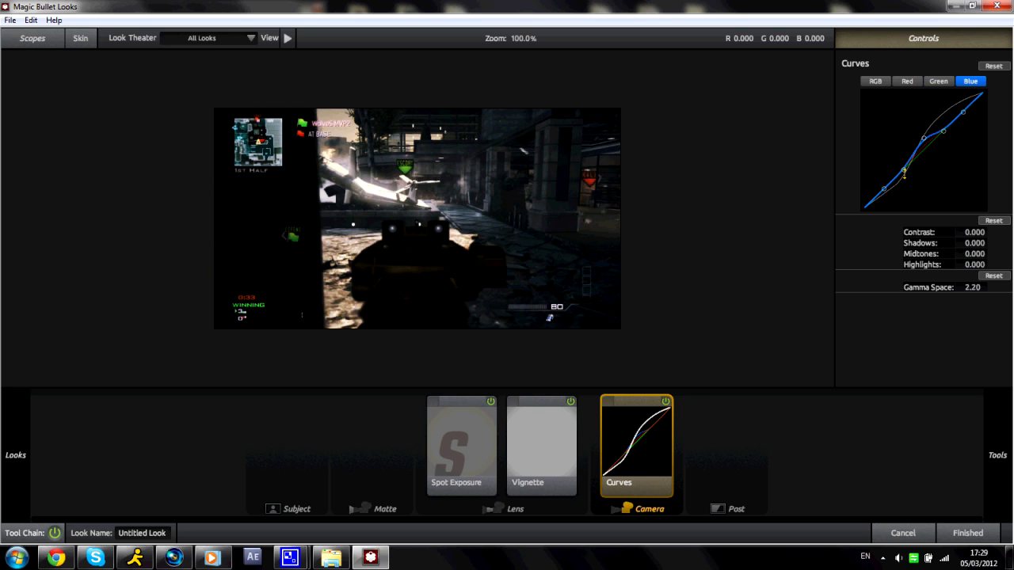
mouse_move(434, 428)
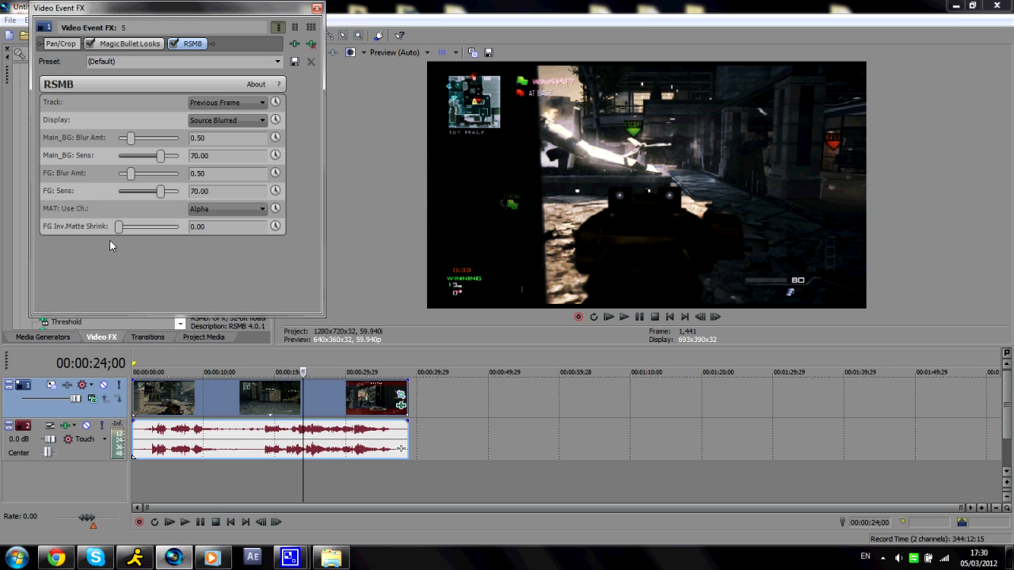
mouse_move(361, 169)
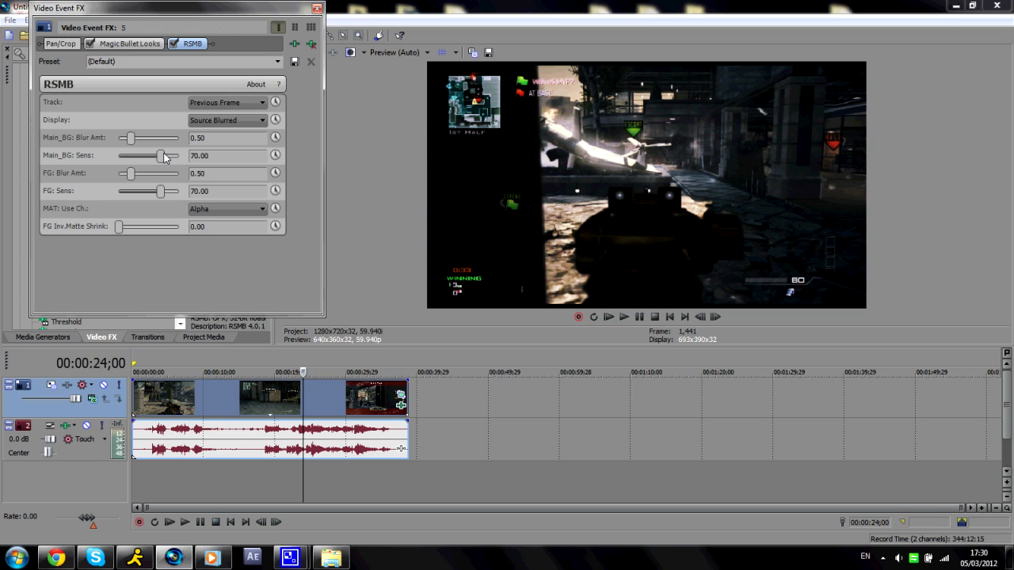
Fine-tune the RSMB Main_BG background sensitivity slider on the clip's effect chain
drag(167, 157, 156, 156)
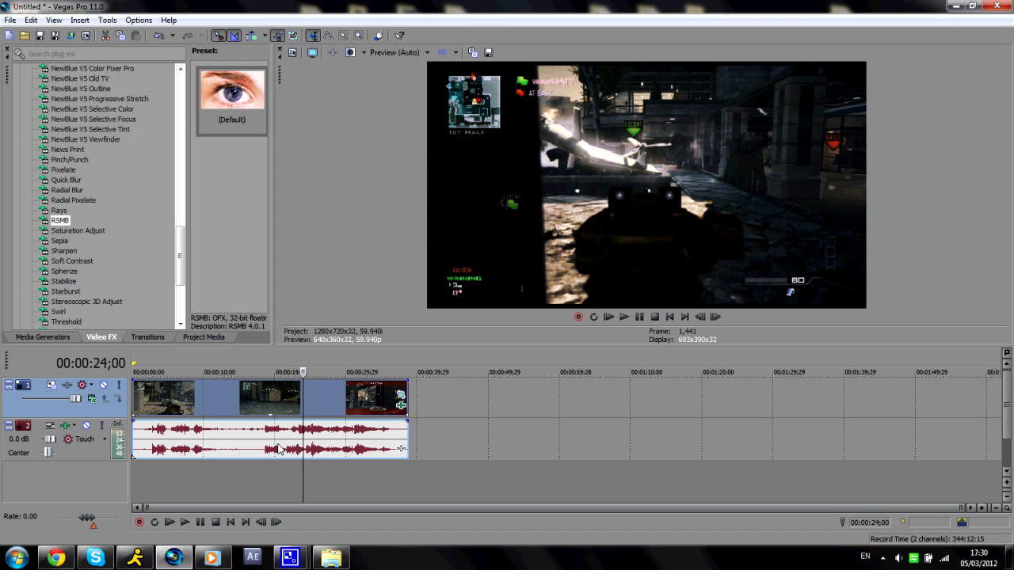
mouse_move(315, 418)
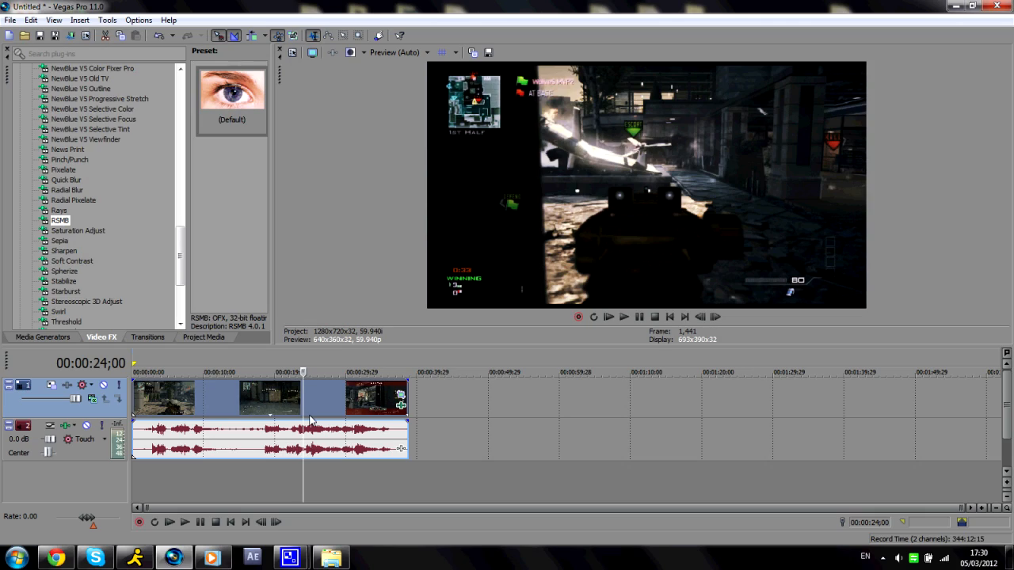
Choose File > Render As and select the MainConcept AVC/AAC MP4 HD template
click(10, 19)
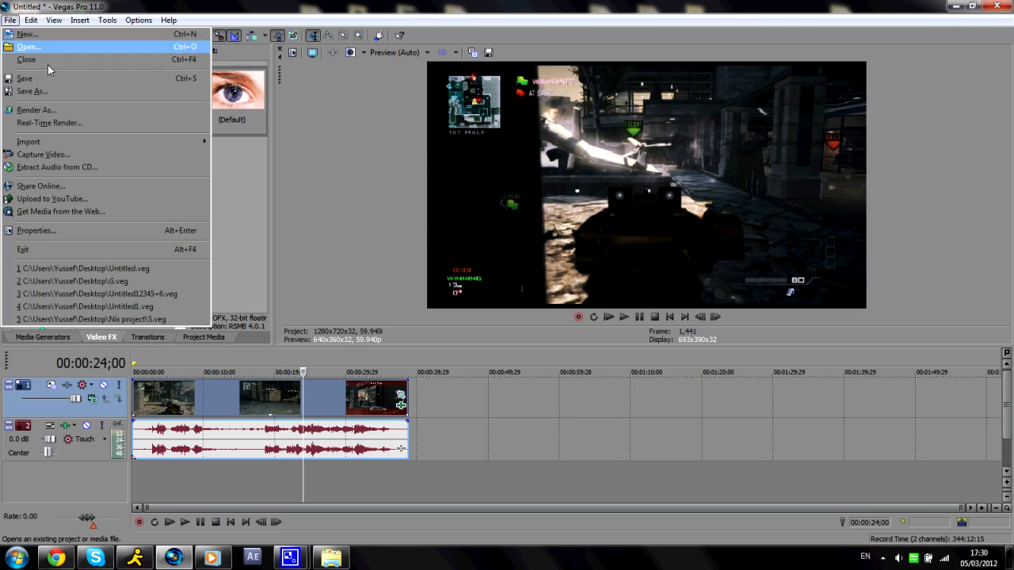
mouse_move(35, 109)
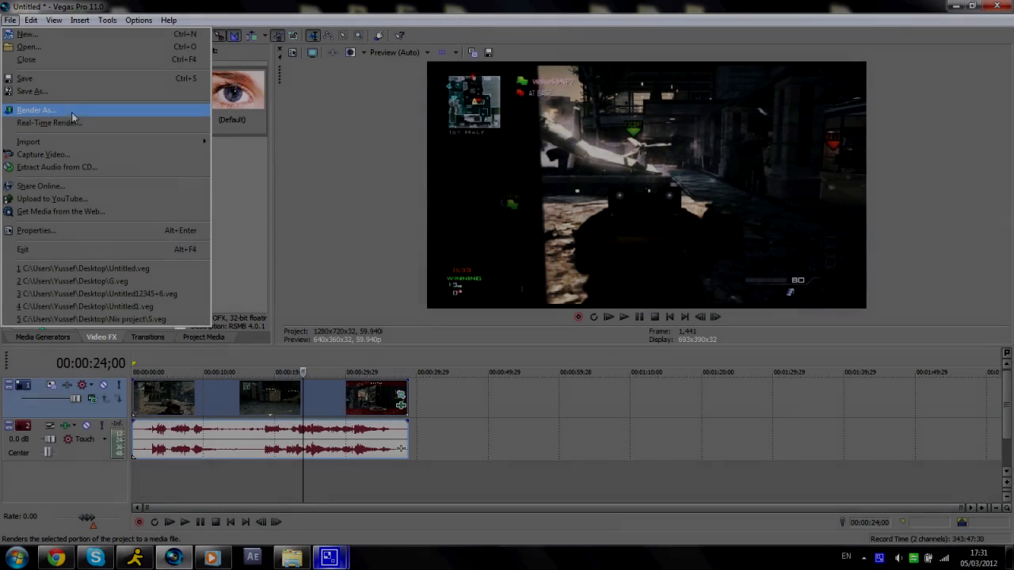
click(35, 110)
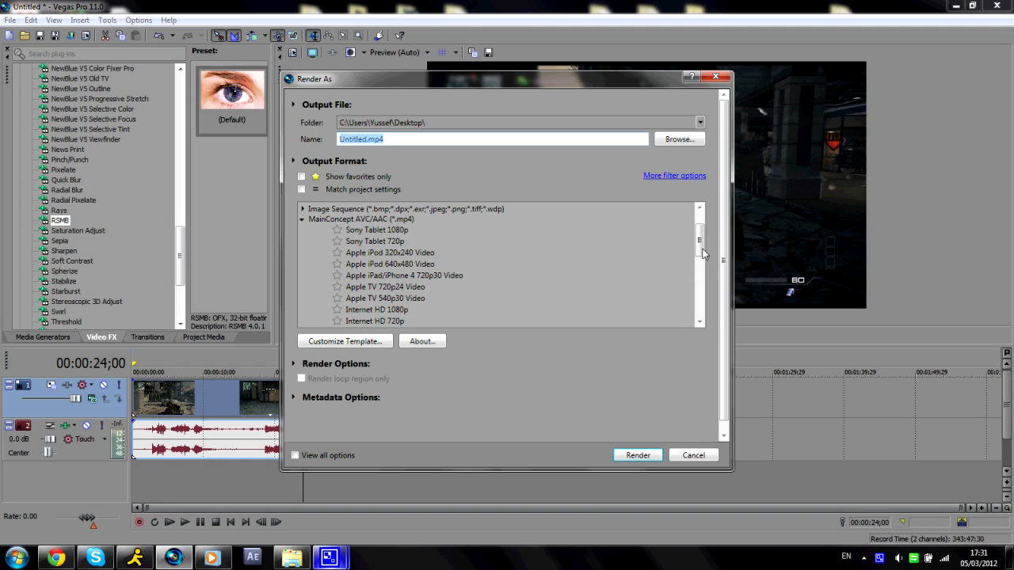
scroll(down, 3)
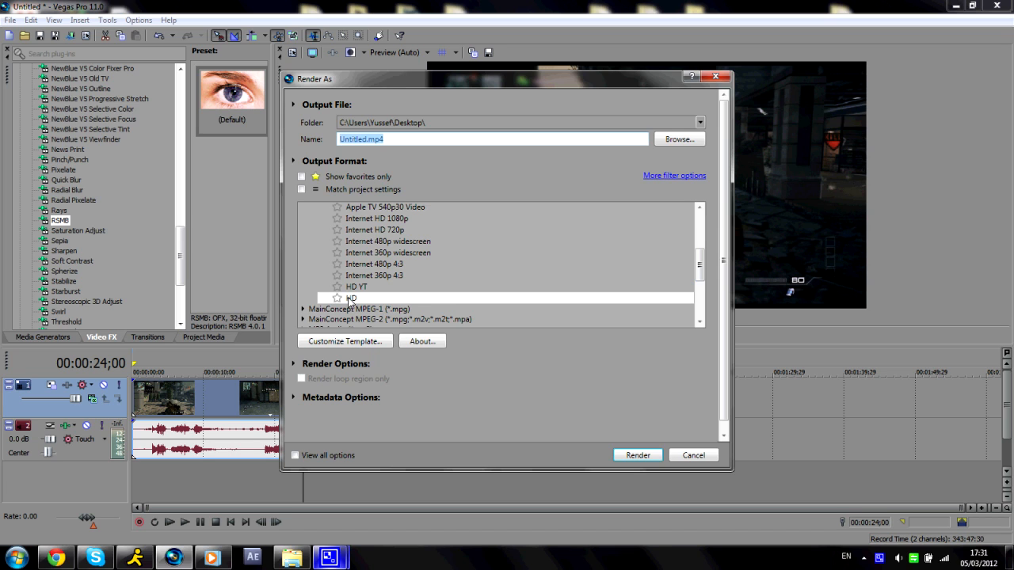
click(345, 340)
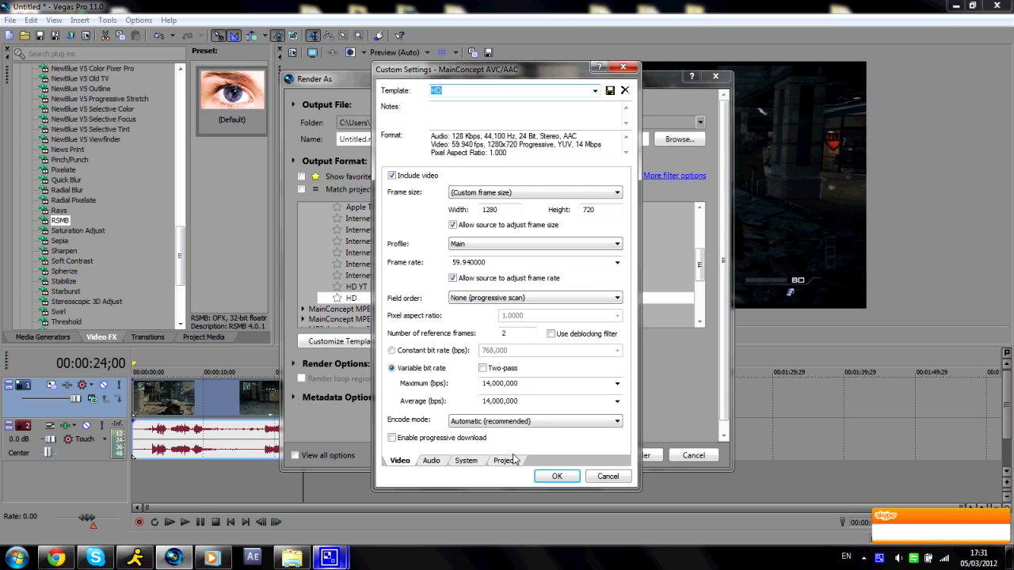
Customize the HD template, check 1280x720, 59.94 fps, 14,000,000 bps video settings, and confirm
click(504, 460)
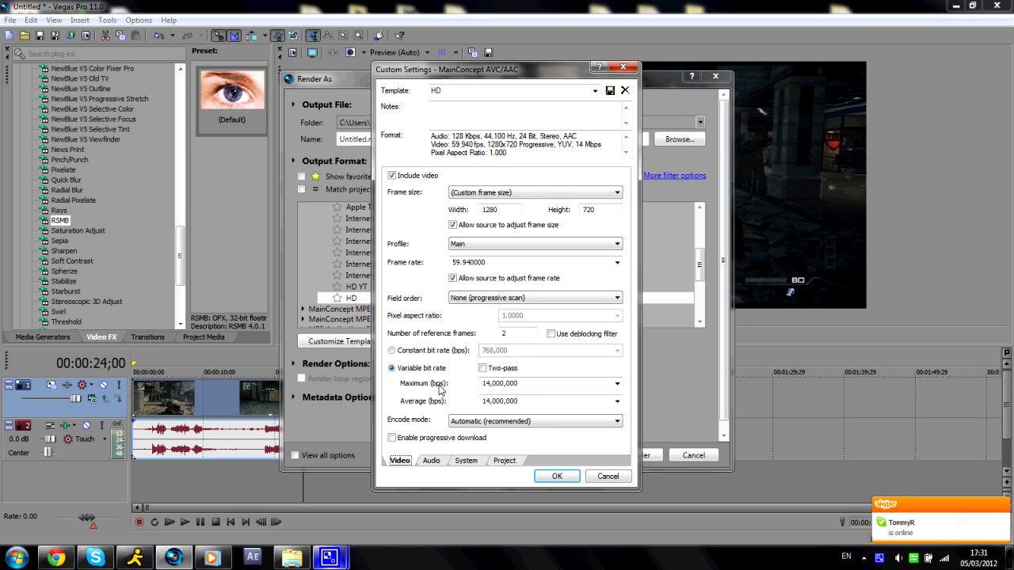
mouse_move(494, 486)
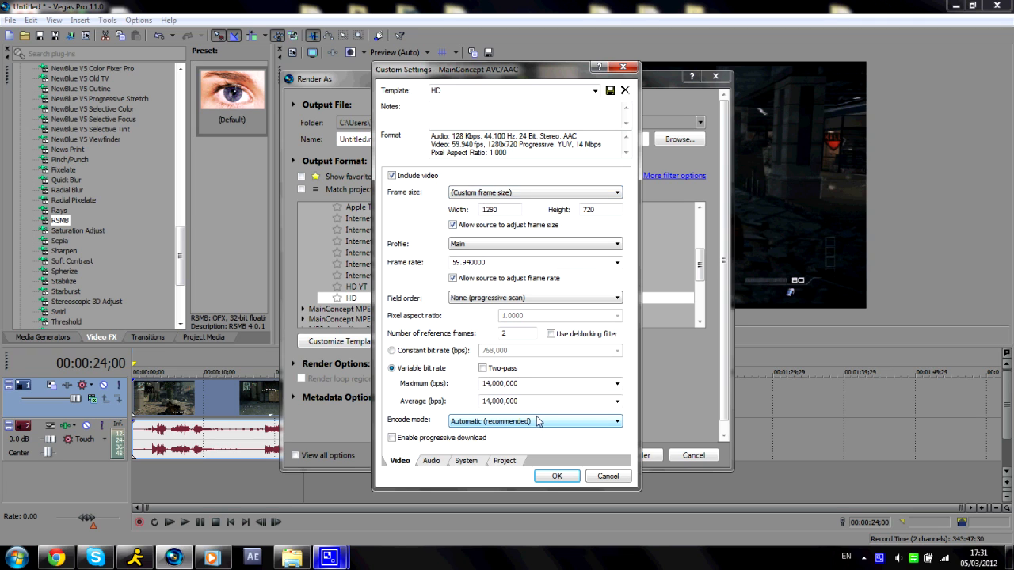
click(608, 476)
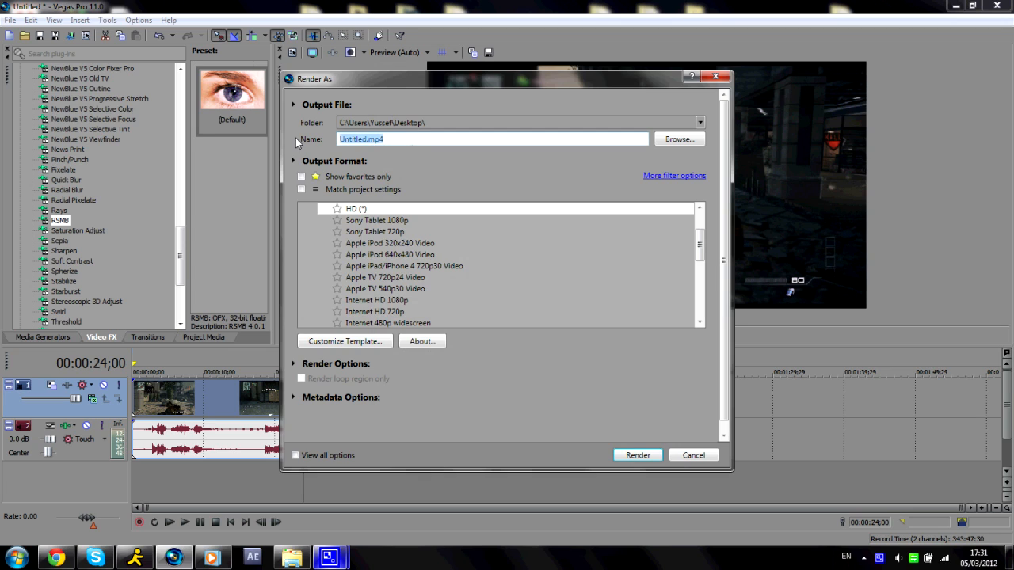
mouse_move(587, 391)
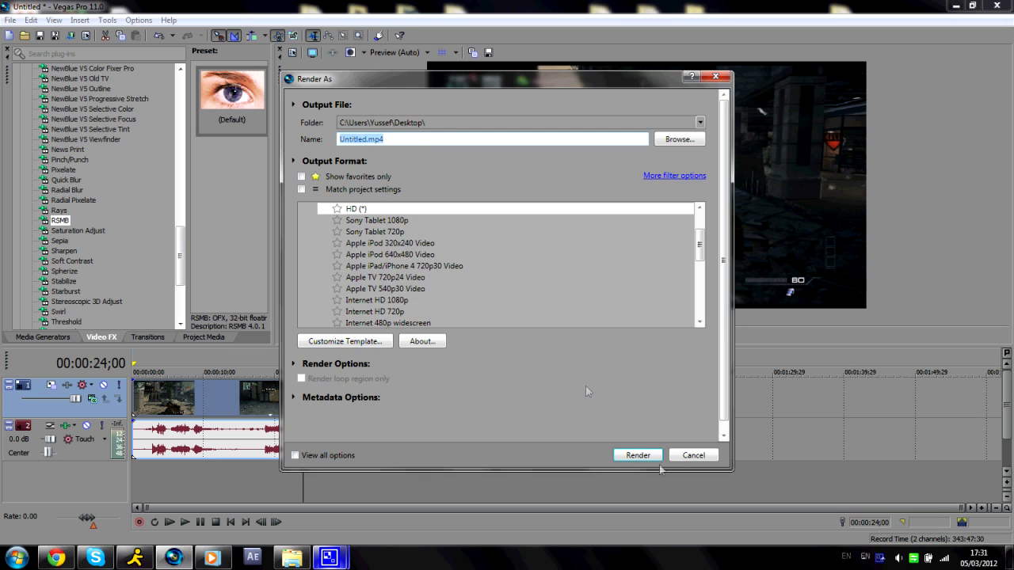
mouse_move(567, 404)
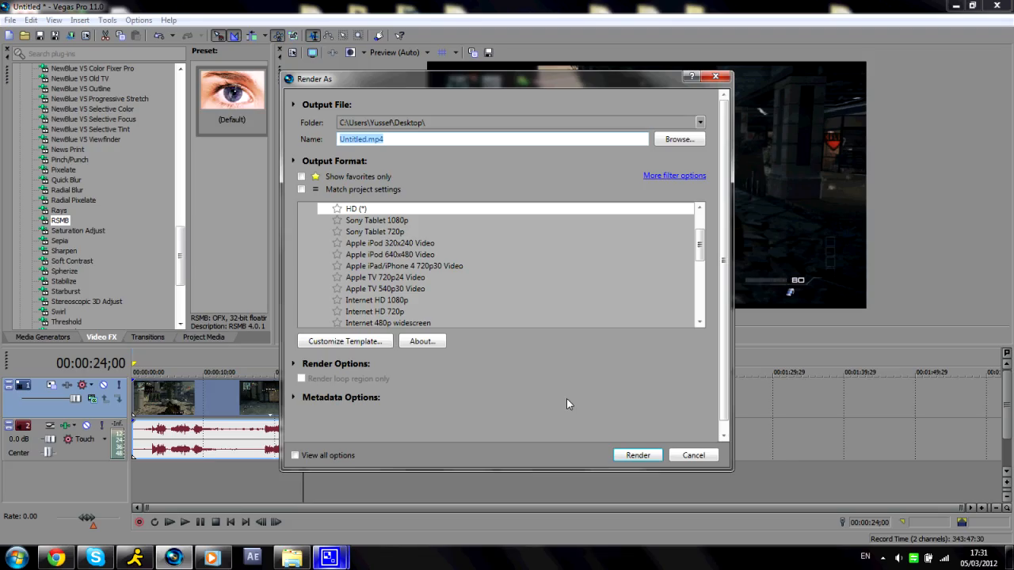